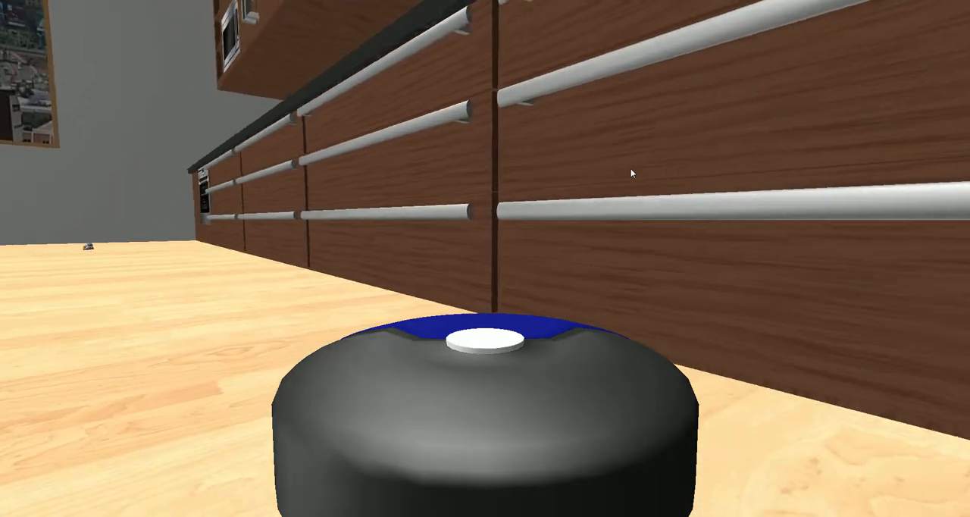
scroll("left", 3)
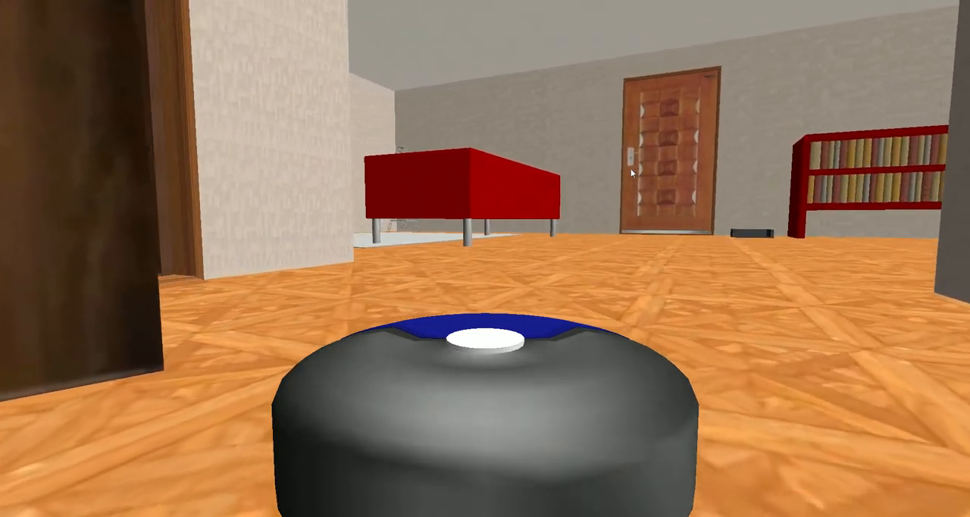
scroll("left", 3)
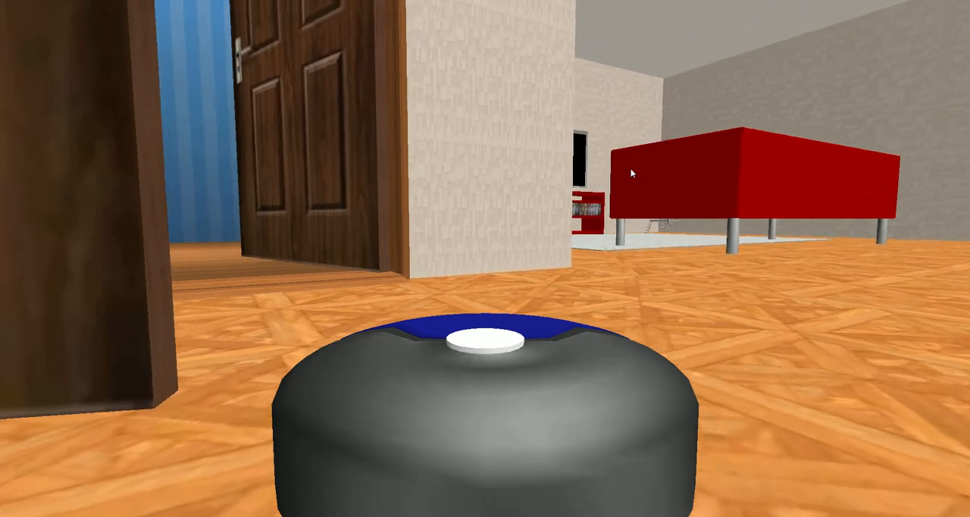